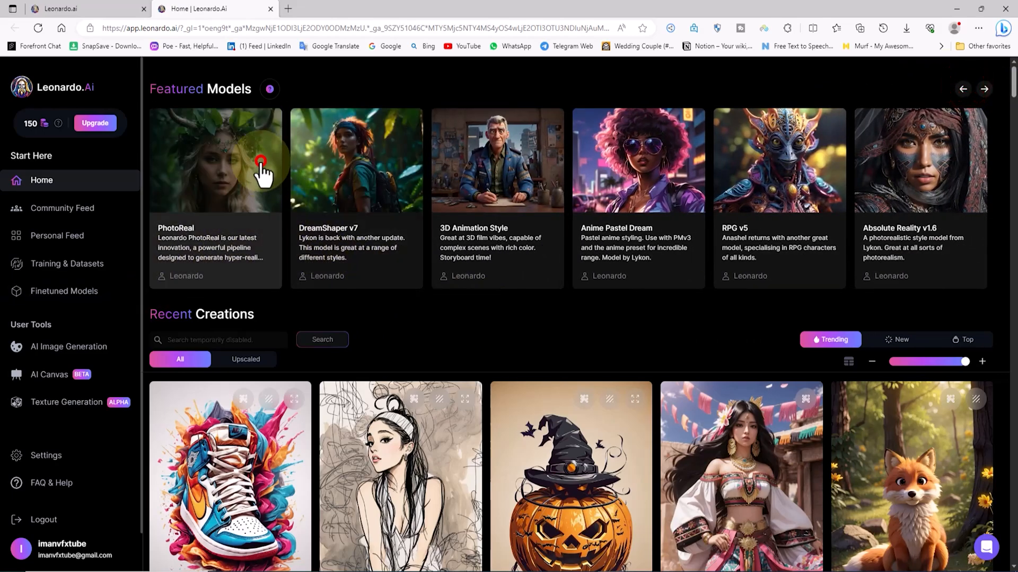
# Scroll through earlier cartoon-girl generations on the AI Image Generation page.
pyautogui.scroll(-3)
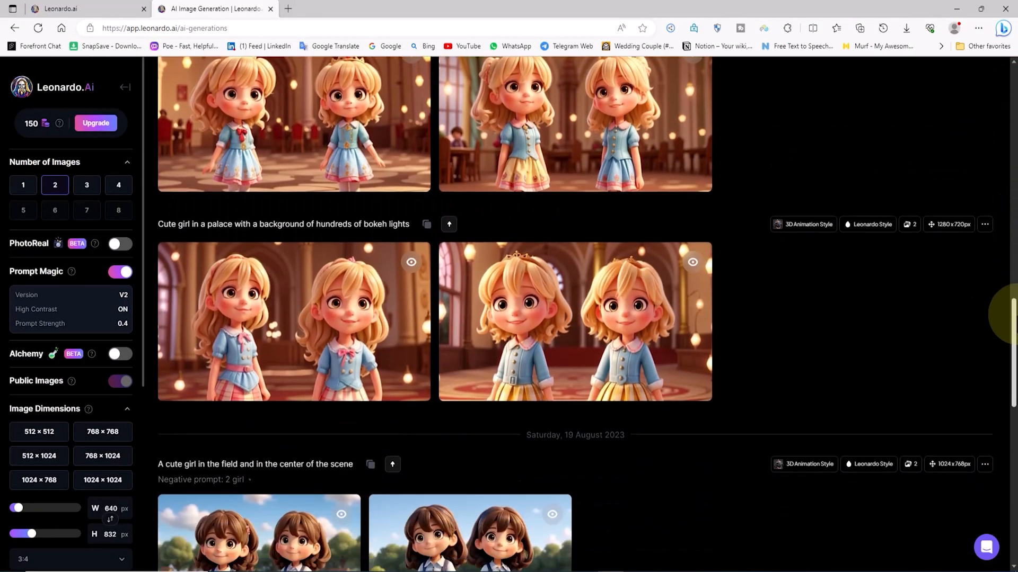
# Pick the 3D Animation Style model and paste the fairy prompt into the prompt box.
pyautogui.click(239, 155)
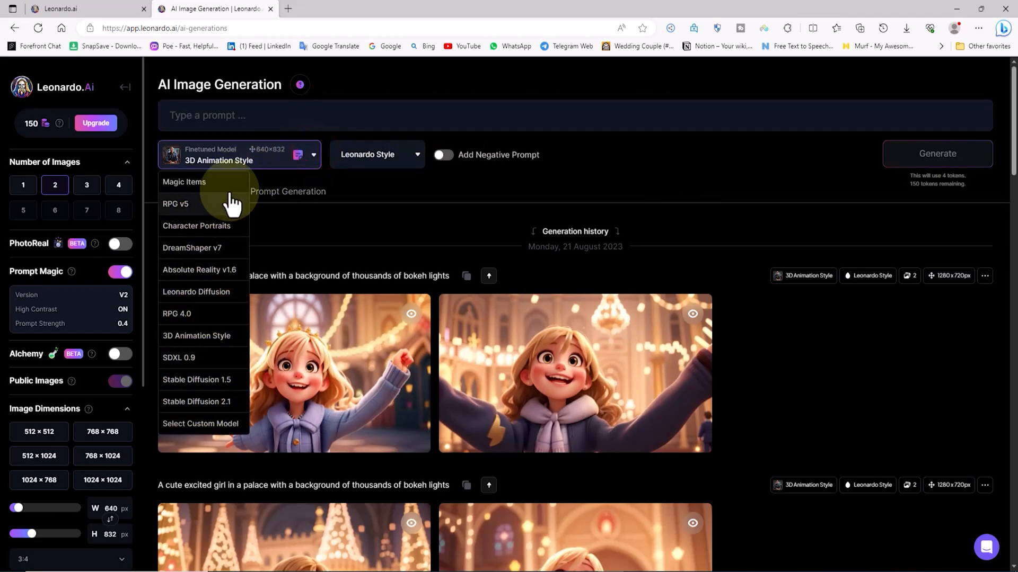
pyautogui.rightClick(328, 115)
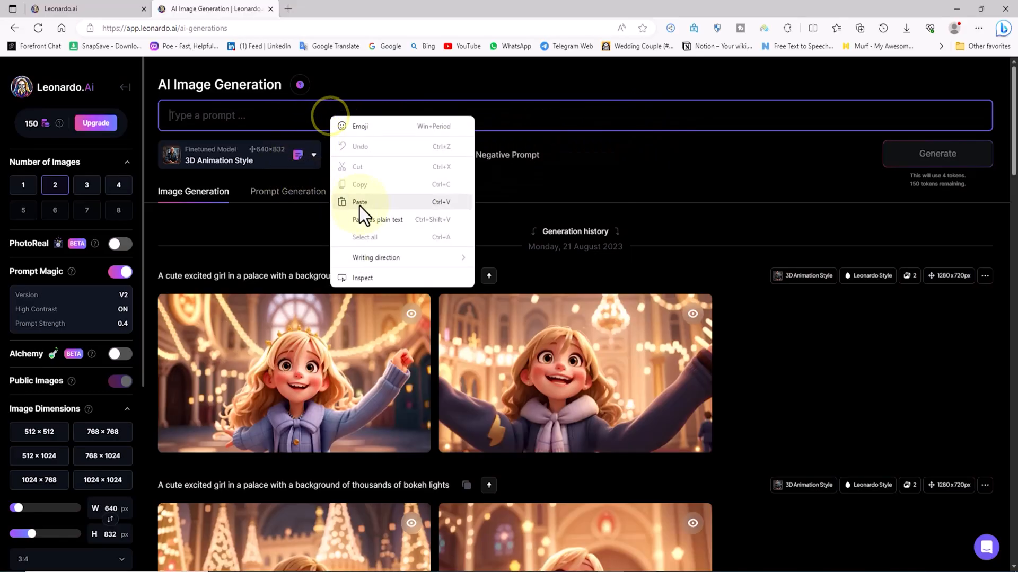
pyautogui.click(359, 202)
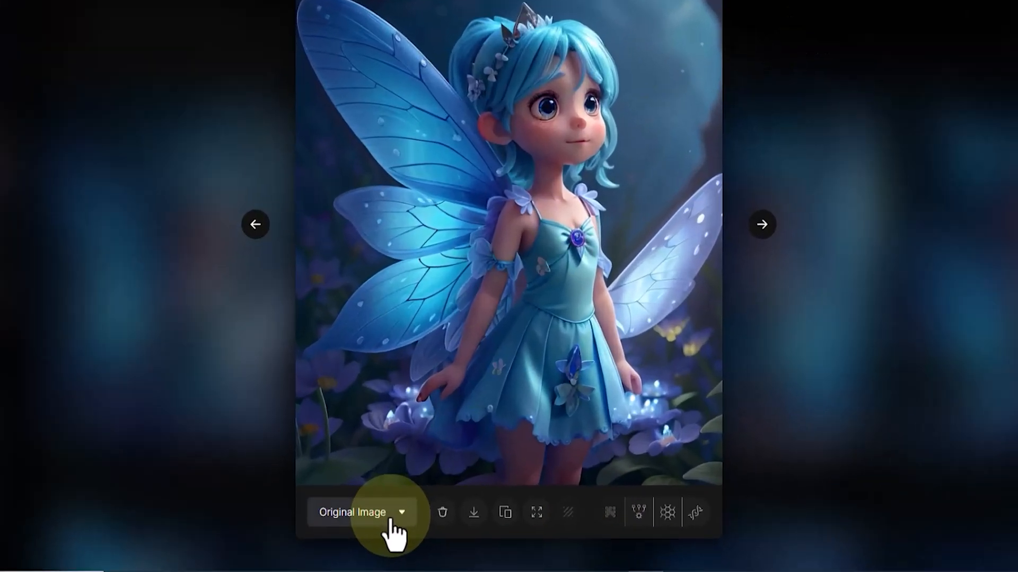
# Switch the fairy image from Original Image to the No Background version.
pyautogui.click(362, 512)
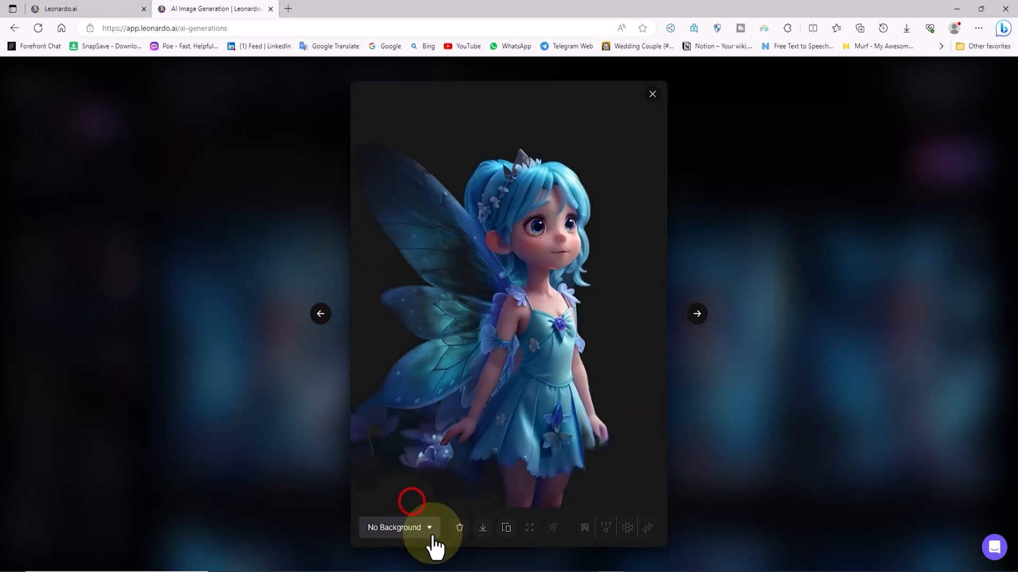
pyautogui.click(653, 93)
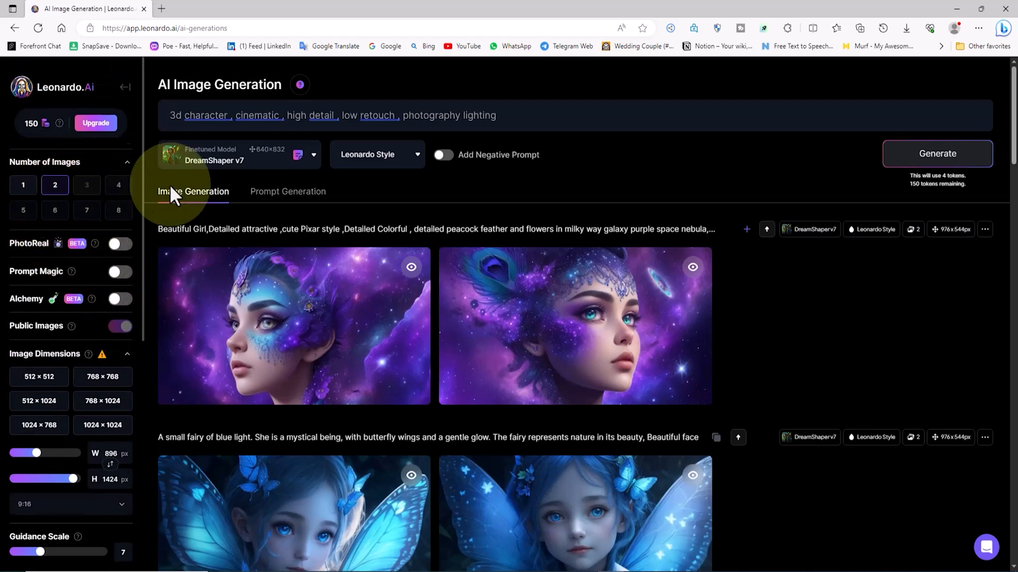
# Generate two DreamShaper v7 images from the cinematic 3D-character prompt.
pyautogui.click(937, 153)
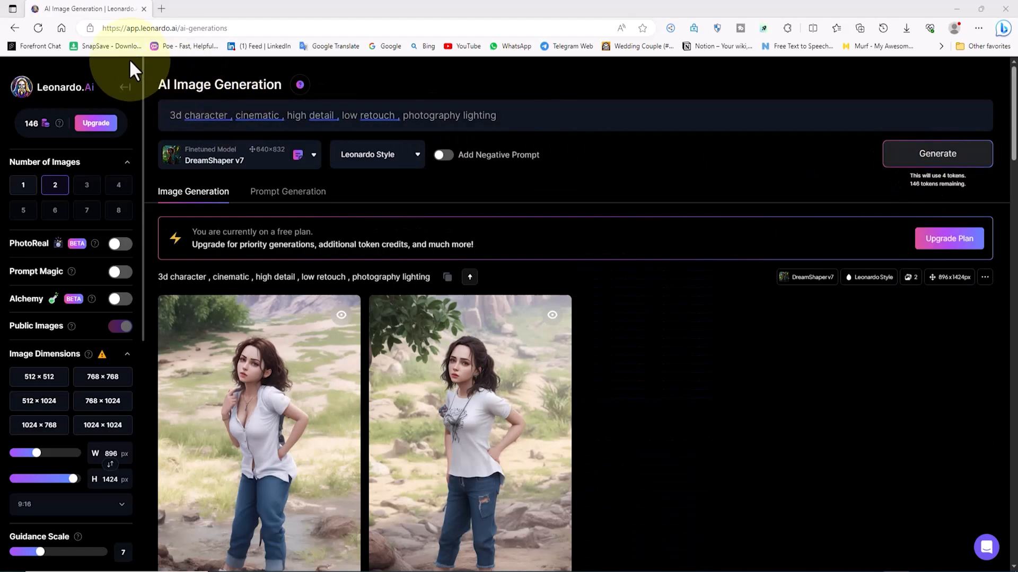
pyautogui.click(936, 154)
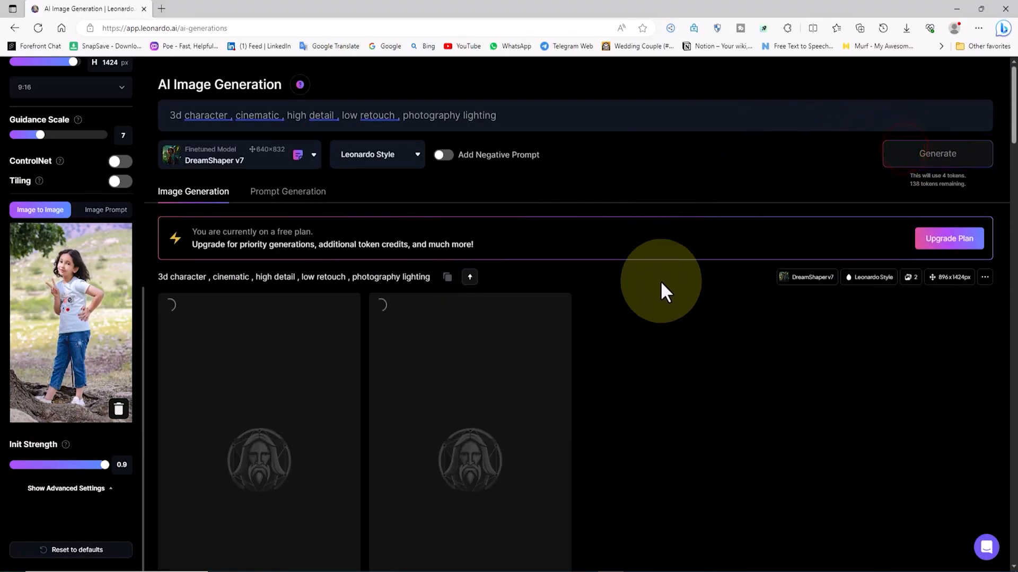
# Restyle the outdoor girl photo at 0.9 init strength, then right-click the empty prompt field.
pyautogui.rightClick(312, 118)
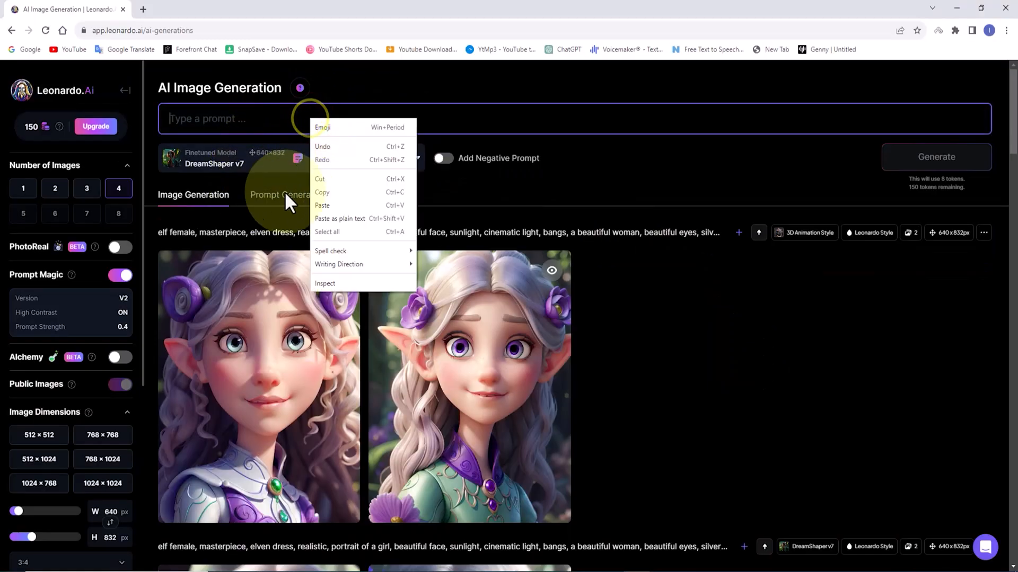
# Paste the copied prompt into the empty prompt box.
pyautogui.click(321, 205)
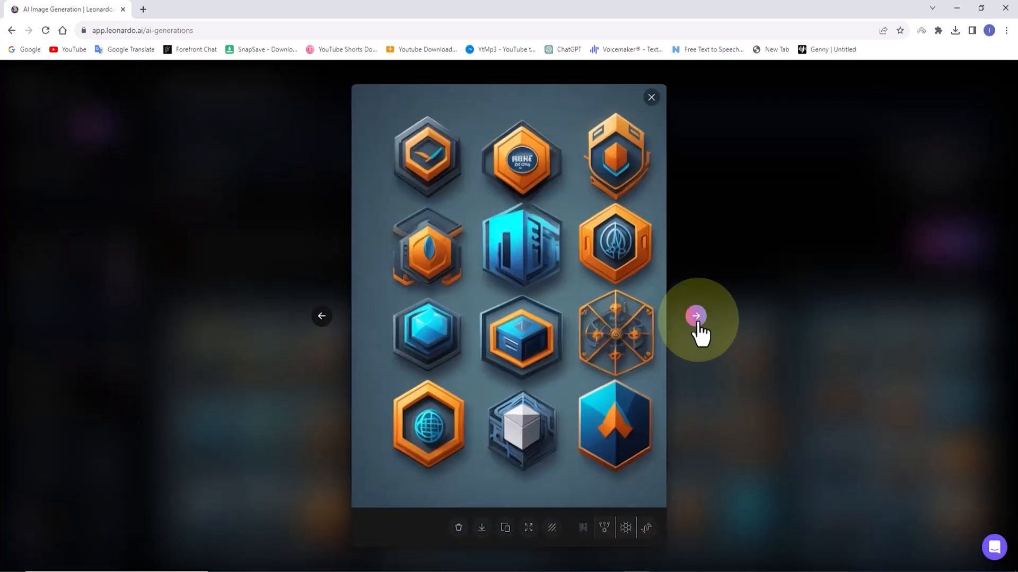
# Step to the next hexagonal logo design sheet in the lightbox.
pyautogui.click(651, 98)
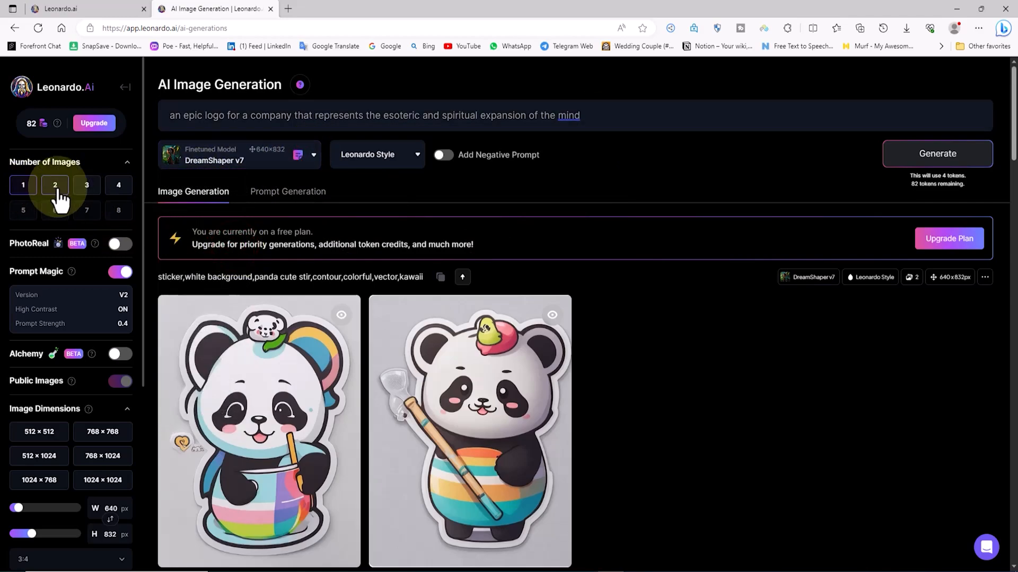